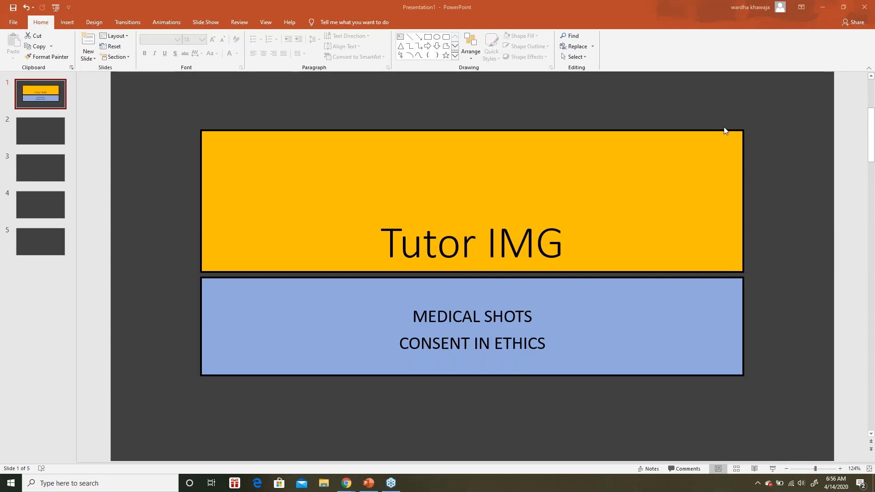
mouse_move(565, 221)
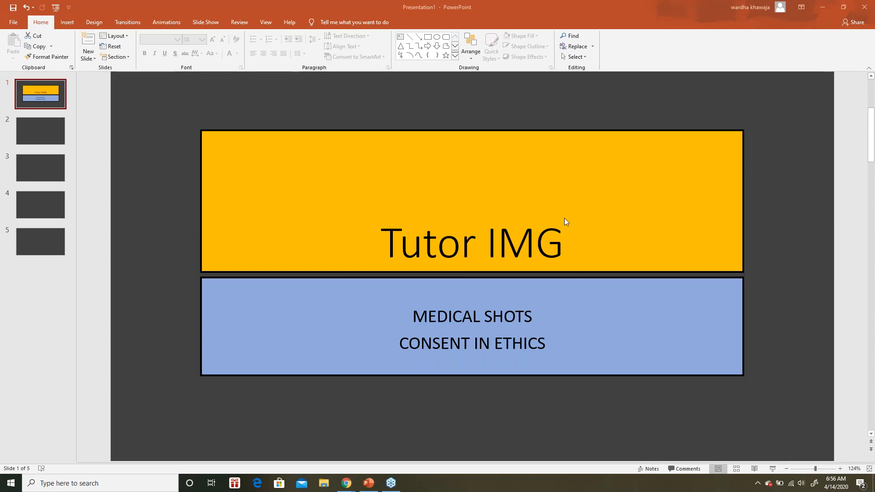
mouse_move(490, 420)
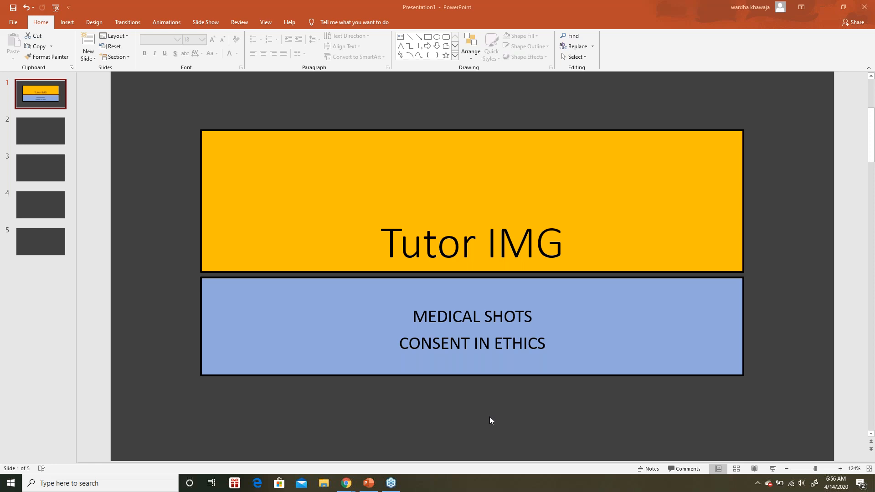
mouse_move(351, 389)
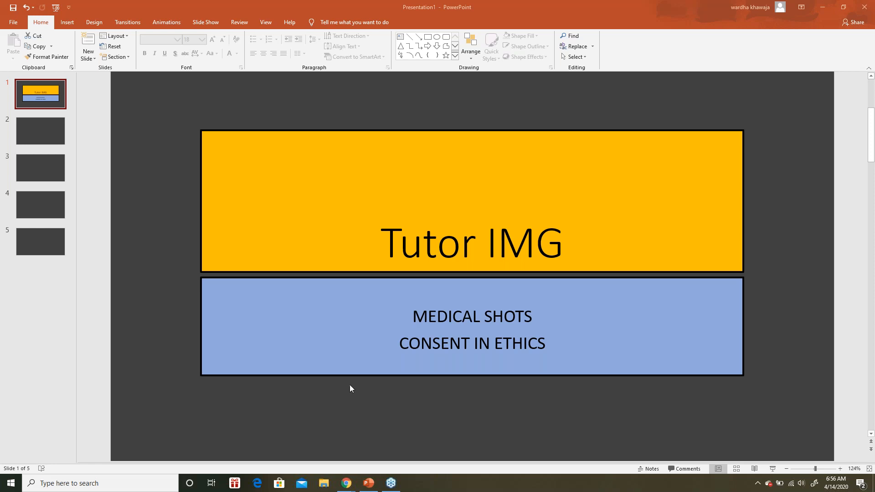
mouse_move(48, 135)
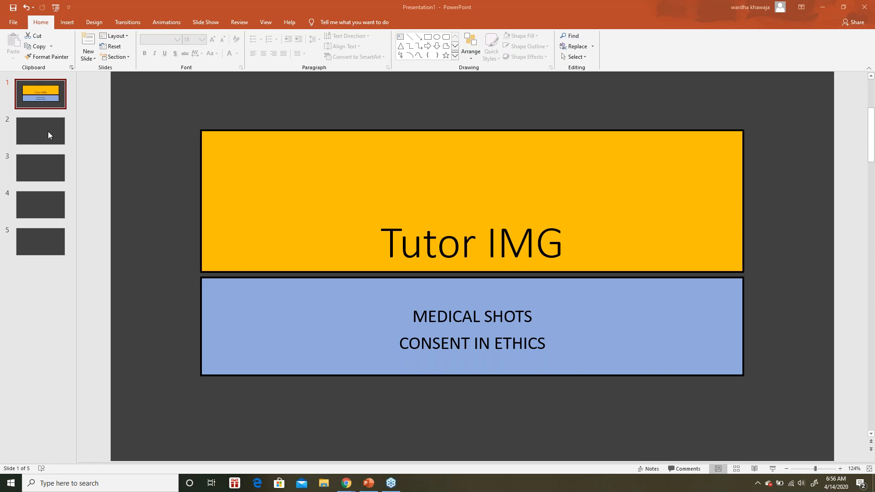
Handwrite the underlined heading 'Consent' with an arrow to 'negligence' on slide 2.
left_click(40, 131)
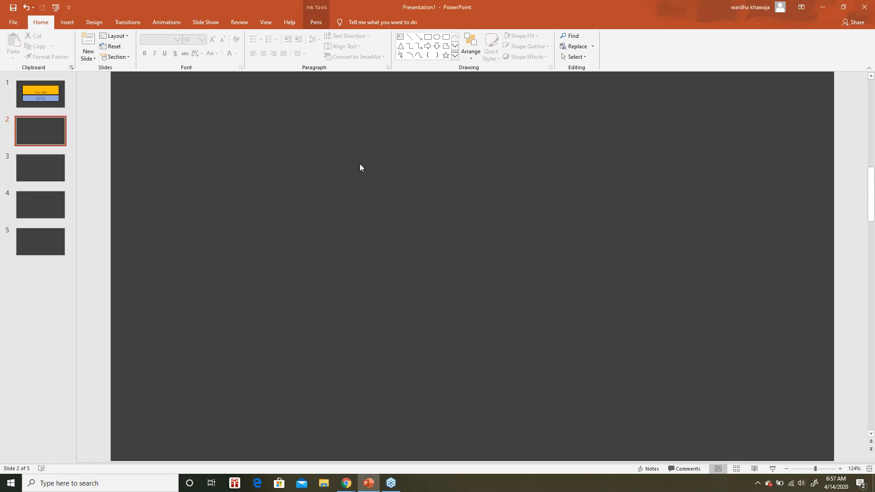
left_click(315, 22)
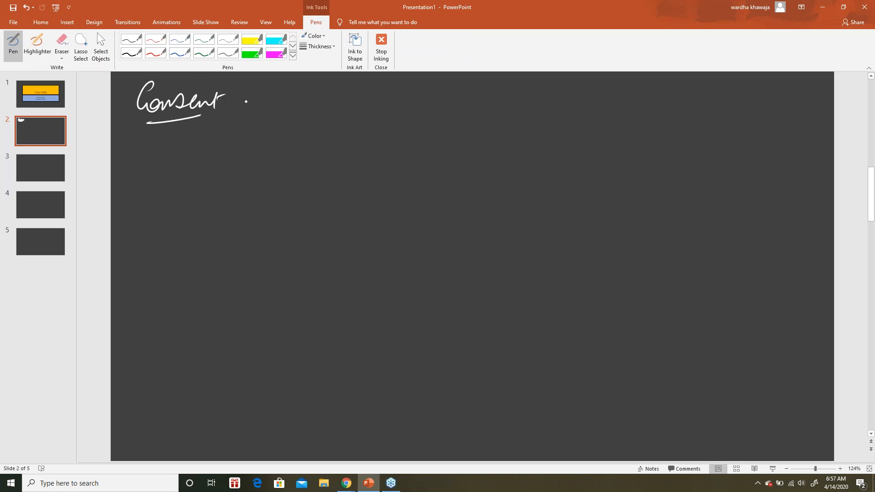
left_click_drag(237, 103, 254, 109)
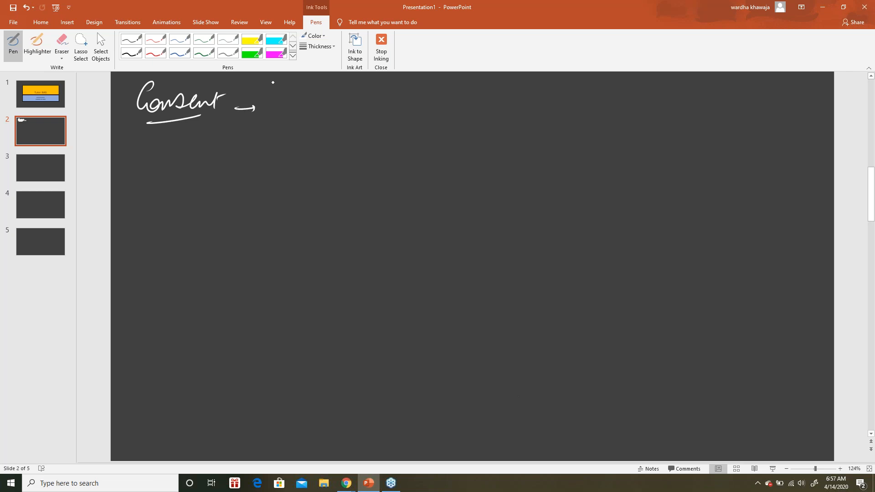
left_click_drag(274, 100, 340, 103)
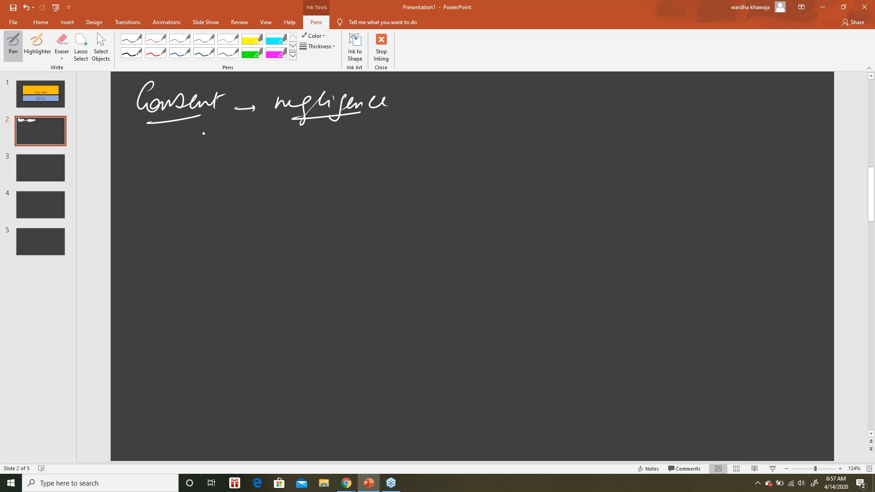
Draw a branching arrow under Consent and write 'voluntary' beside it.
left_click_drag(203, 140, 263, 159)
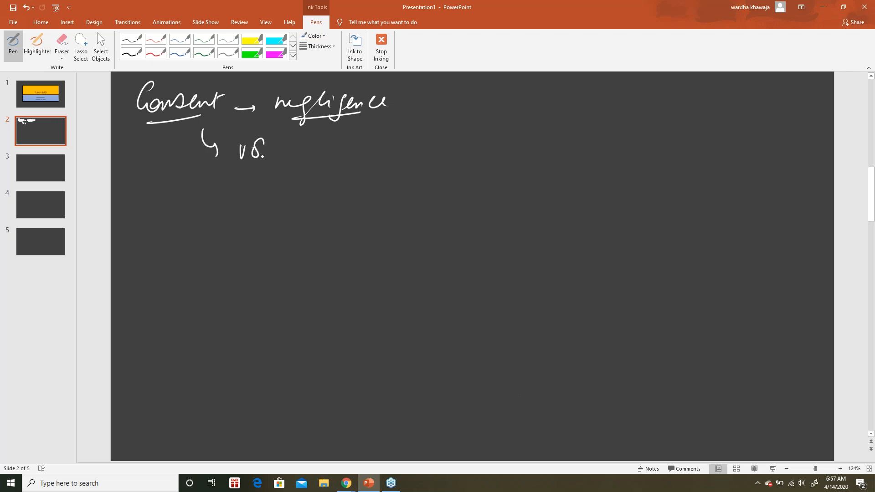
left_click_drag(245, 151, 335, 156)
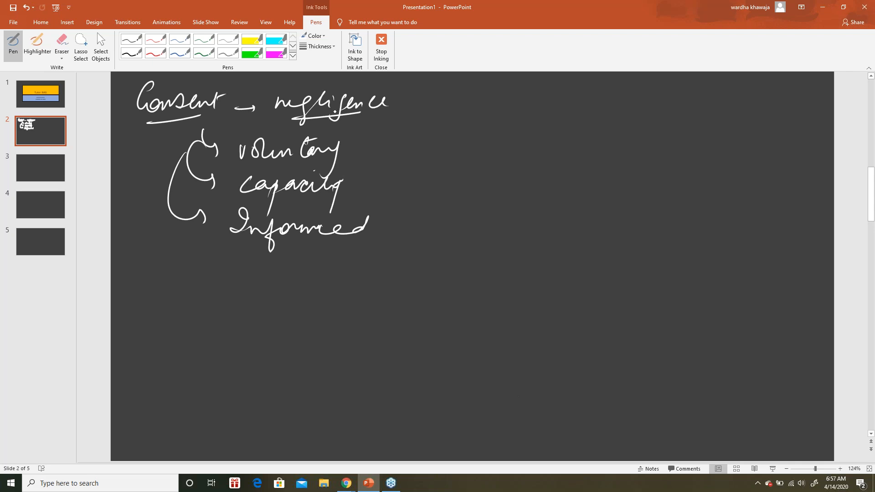
Handwrite the informed-consent elements: diagnosis, nature of intervention, expected outcome, alternatives, material risks.
left_click(382, 189)
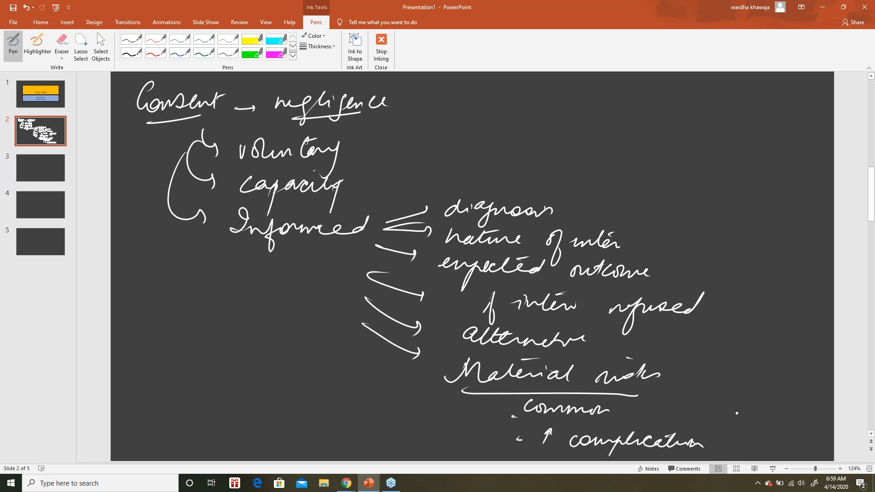
mouse_move(58, 170)
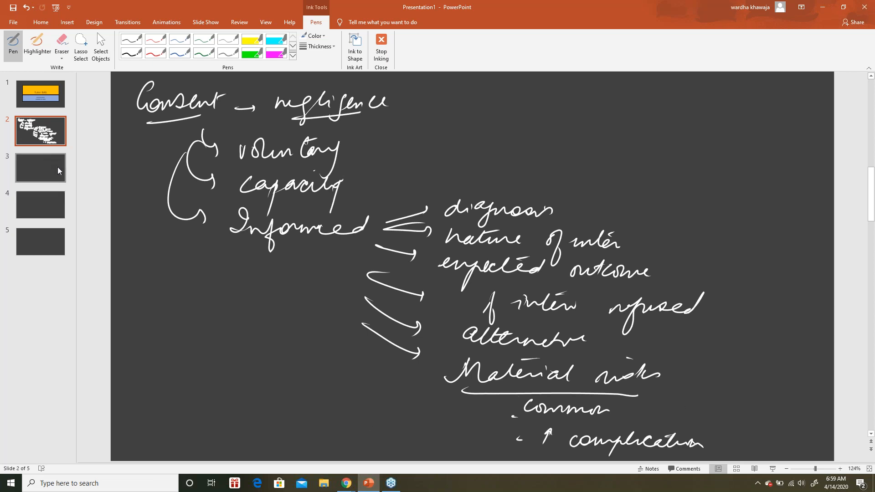
On slide 3, handwrite 'documentation of the consent discussion, dated, recorded' with signature and witnessed crossed out.
left_click(40, 168)
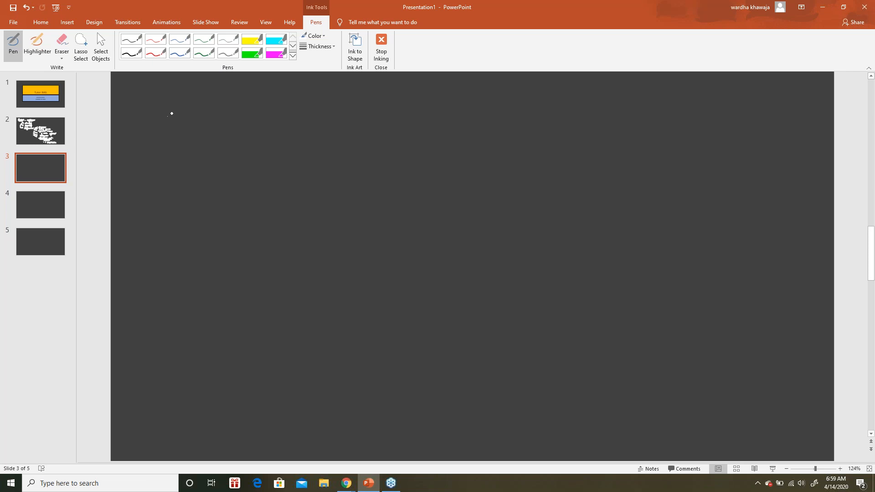
mouse_move(157, 108)
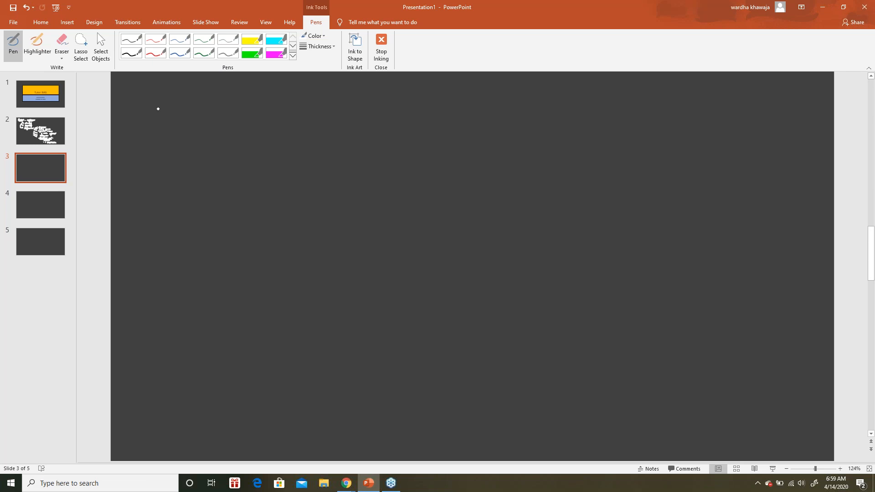
mouse_move(182, 111)
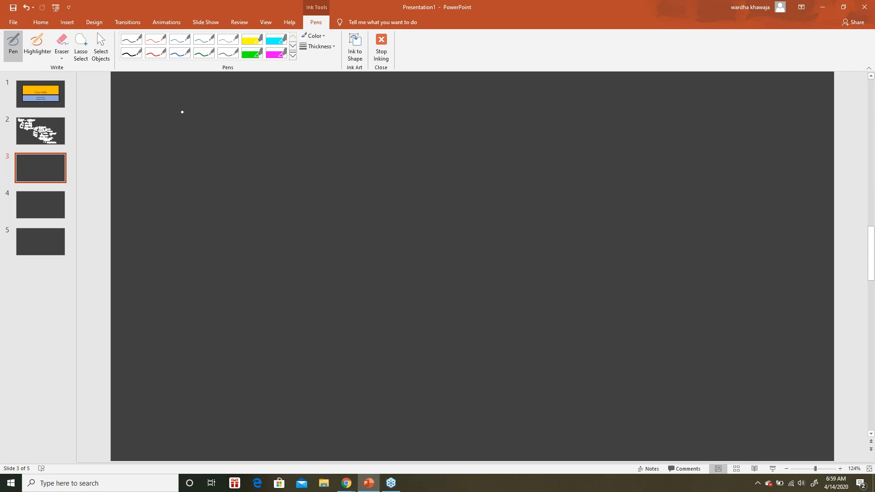
mouse_move(174, 116)
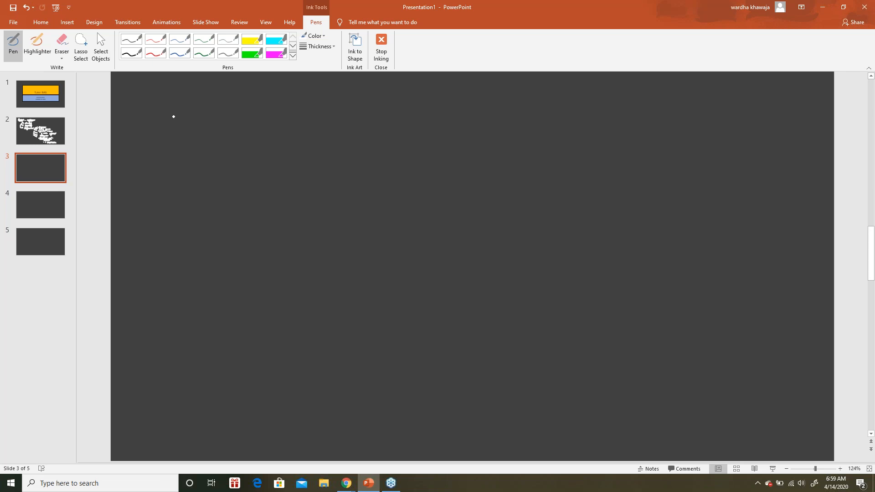
mouse_move(178, 115)
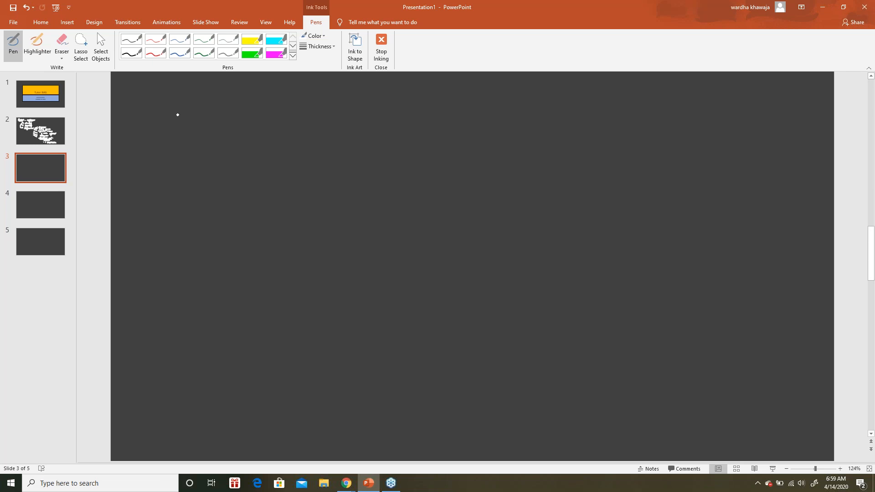
left_click_drag(152, 118, 178, 115)
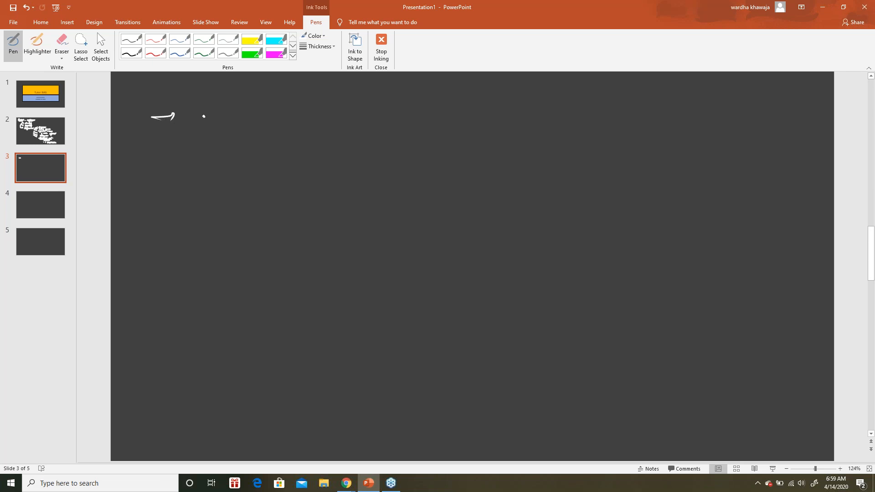
left_click_drag(193, 117, 273, 115)
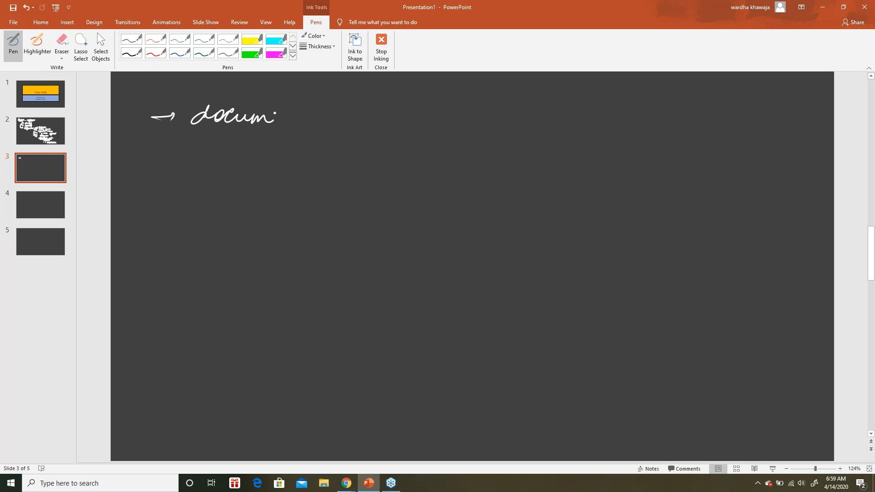
left_click_drag(268, 118, 347, 118)
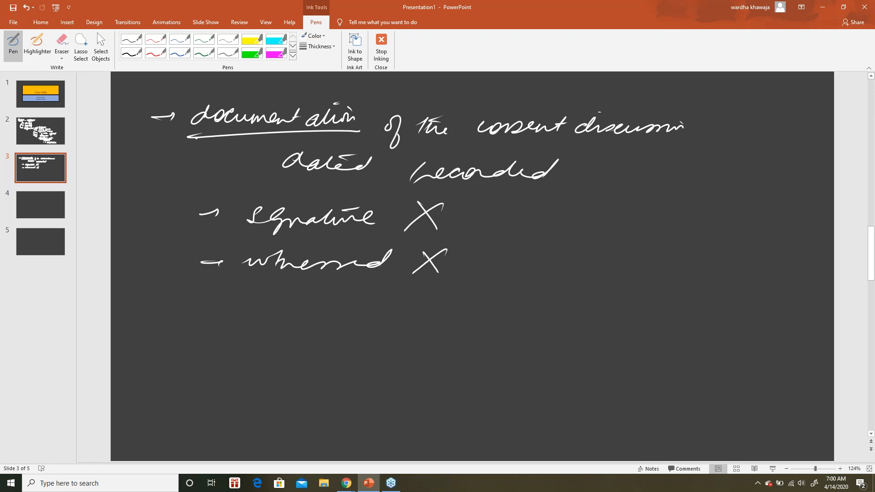
left_click(598, 254)
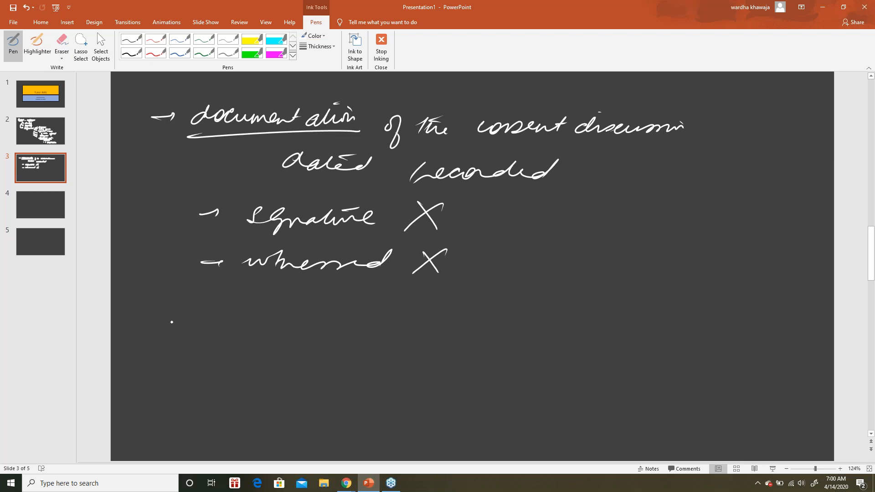
mouse_move(144, 313)
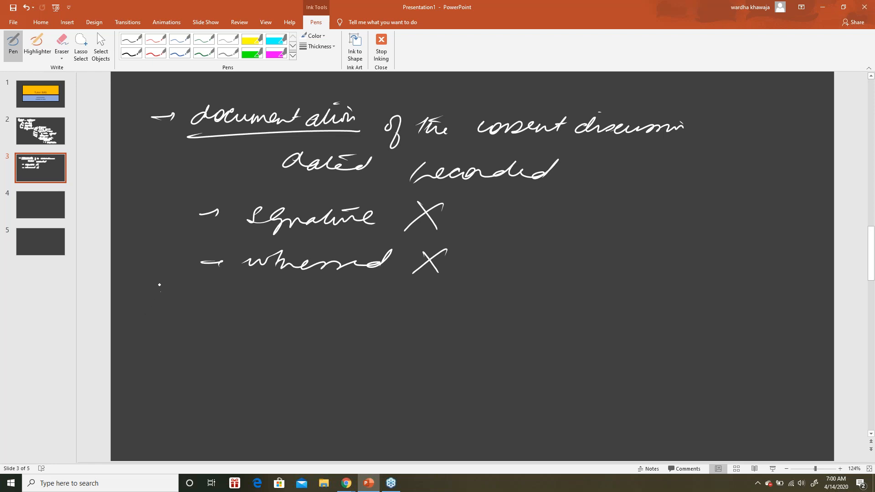
mouse_move(151, 310)
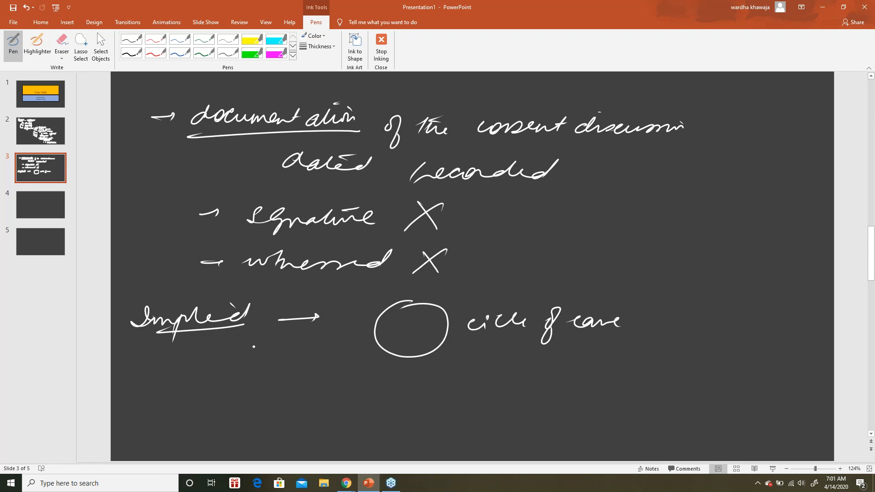
Handwrite 'Implied →' with a drawn circle labelled 'circle of care' on slide 3.
left_click(254, 319)
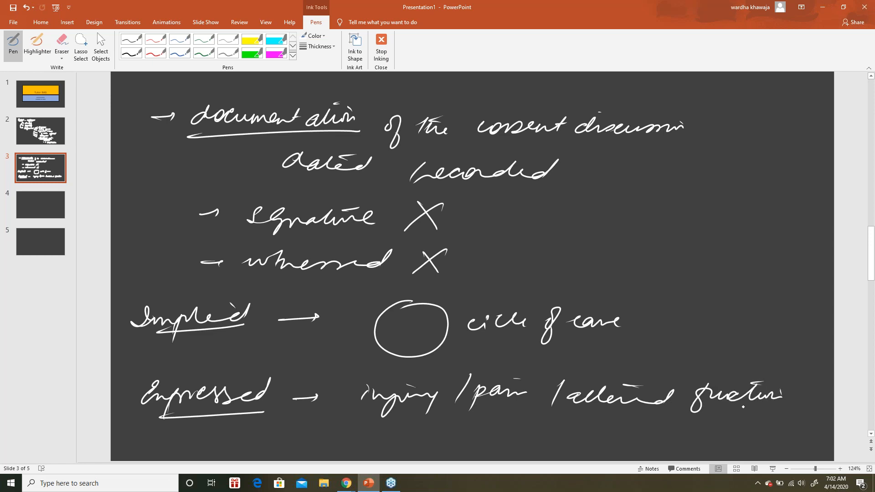
Handwrite 'Expressed → injury / pain / altered function' and 'handouts', then move to blank slide 4.
left_click(286, 406)
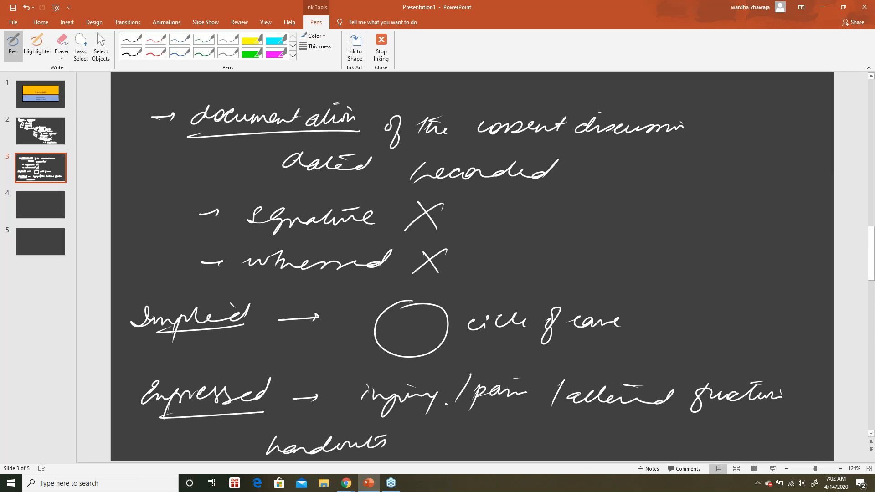
left_click(40, 205)
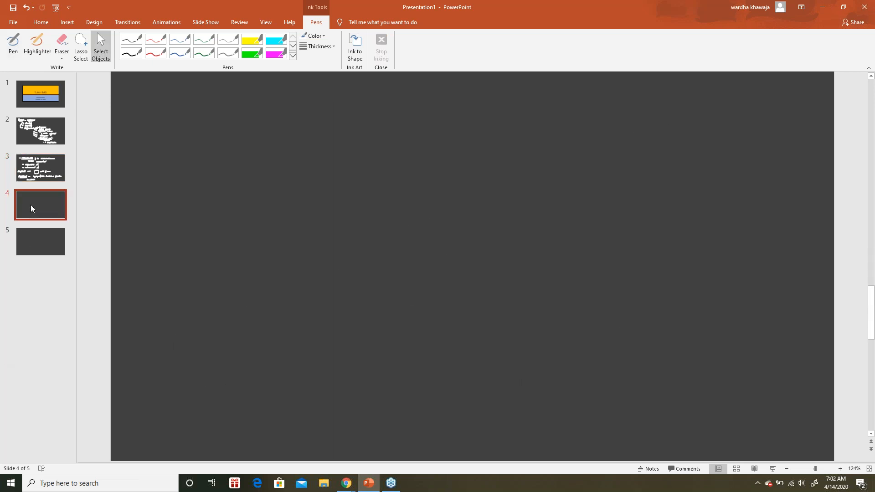
Resume white-ink Pen writing on the blank fourth slide.
left_click(12, 44)
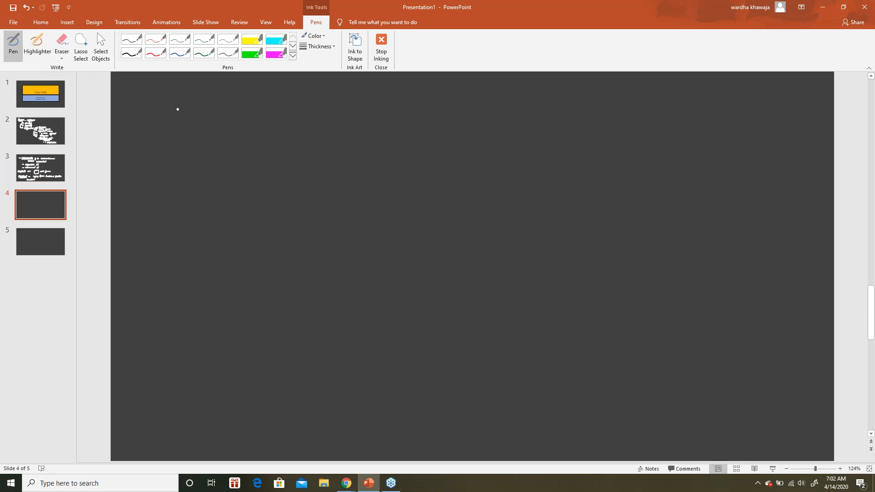
mouse_move(266, 170)
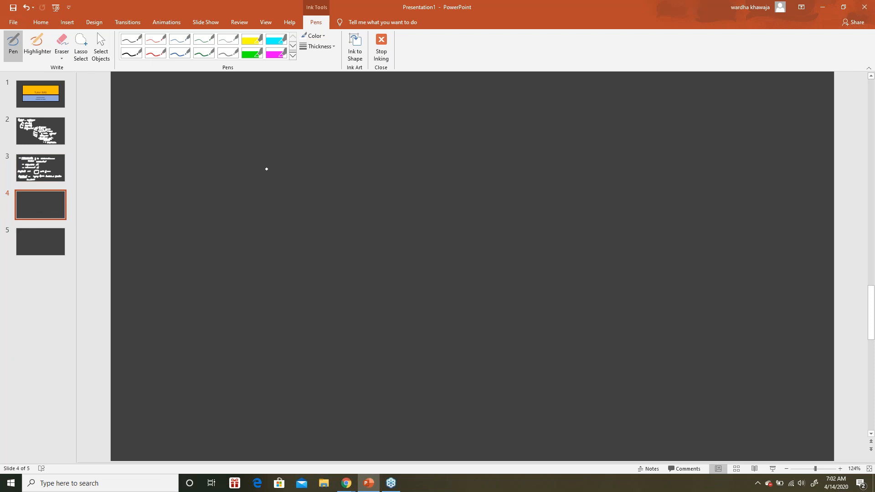
mouse_move(235, 163)
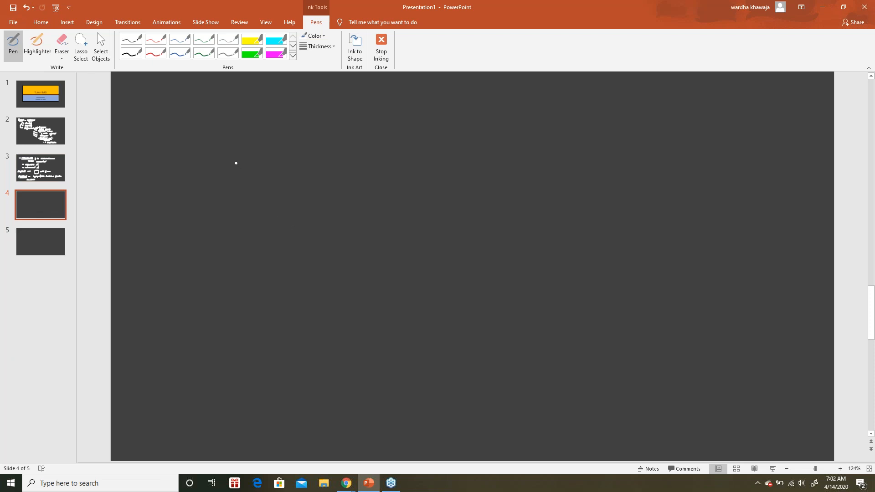
mouse_move(215, 141)
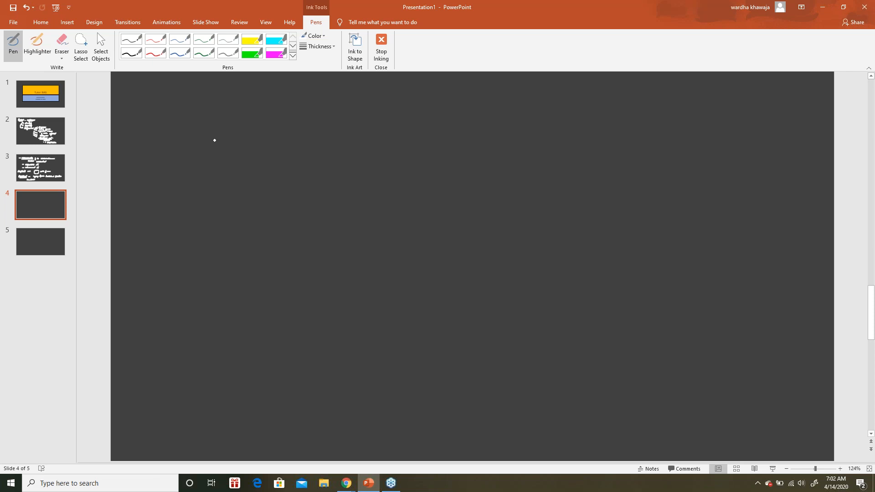
mouse_move(198, 125)
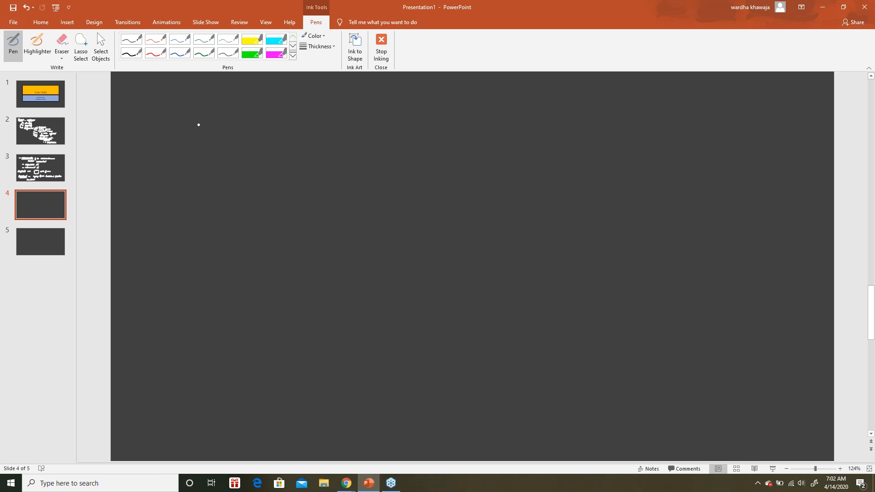
mouse_move(200, 129)
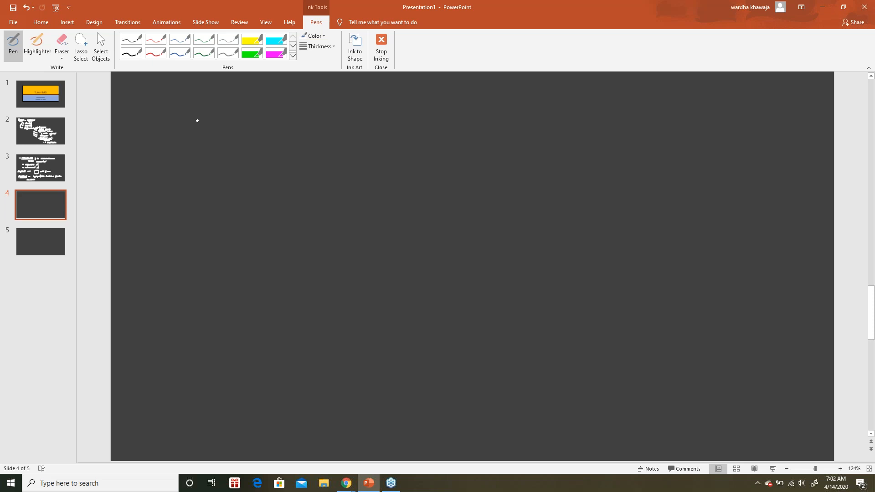
mouse_move(197, 111)
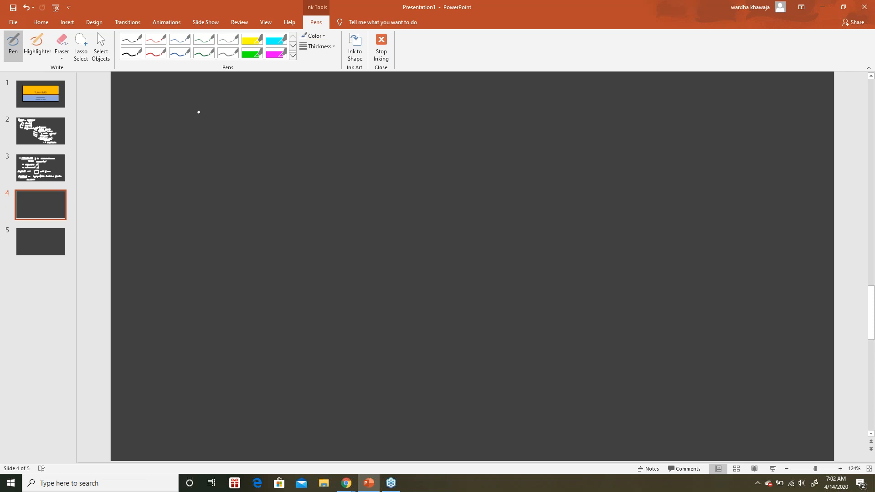
mouse_move(179, 126)
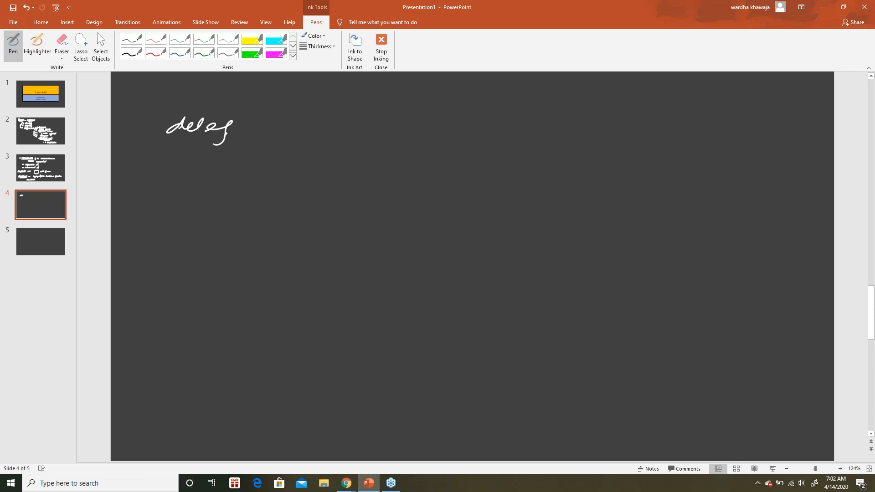
Handwrite underlined 'delegation:' with underlined 'Yes.' beneath it on slide 4.
left_click_drag(229, 128, 281, 126)
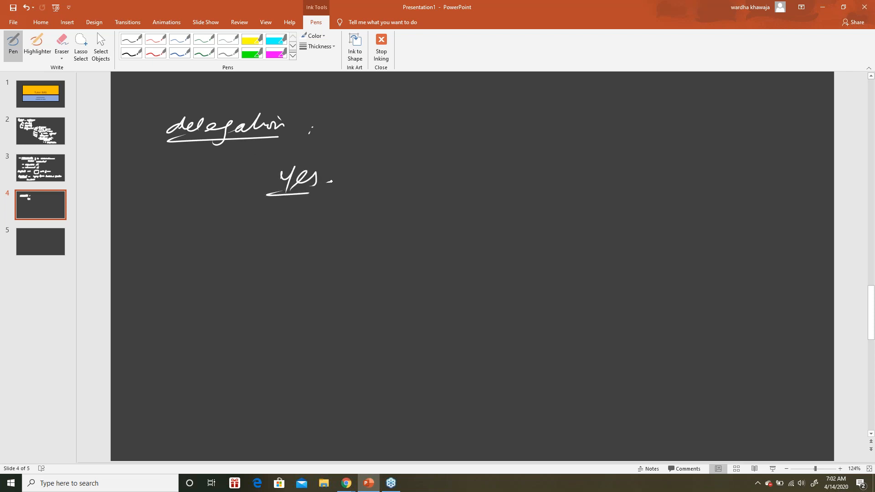
left_click(294, 218)
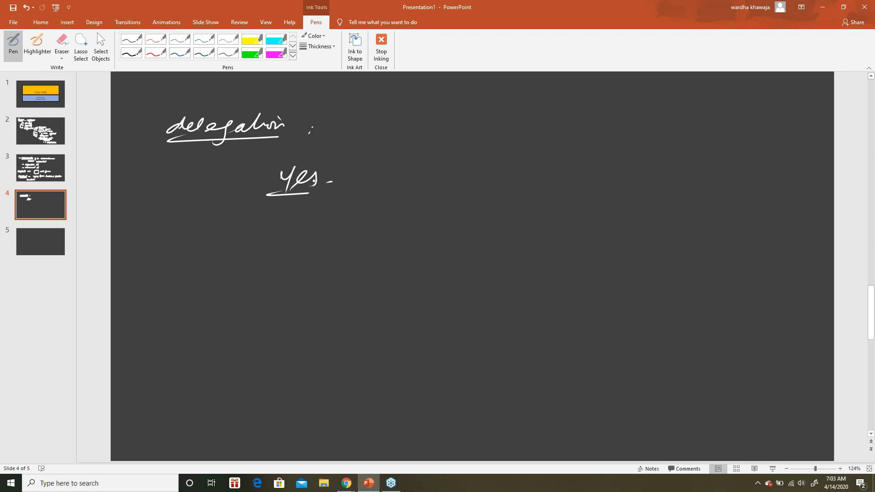
mouse_move(802, 68)
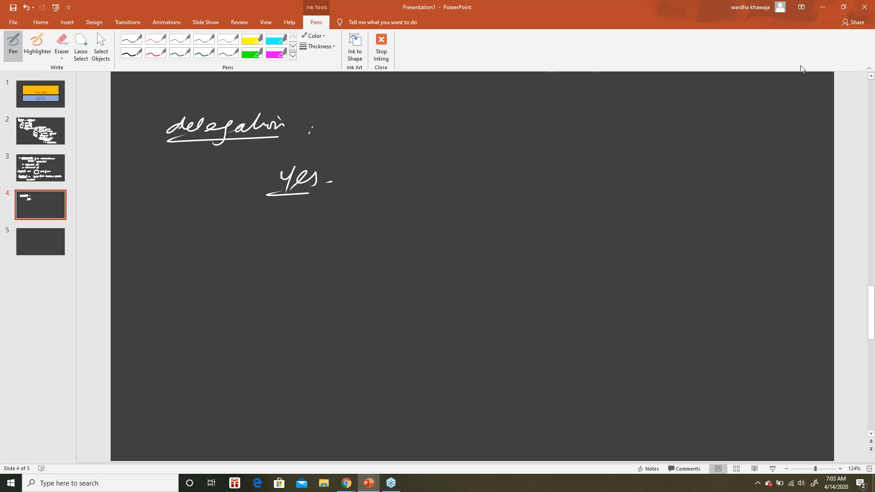